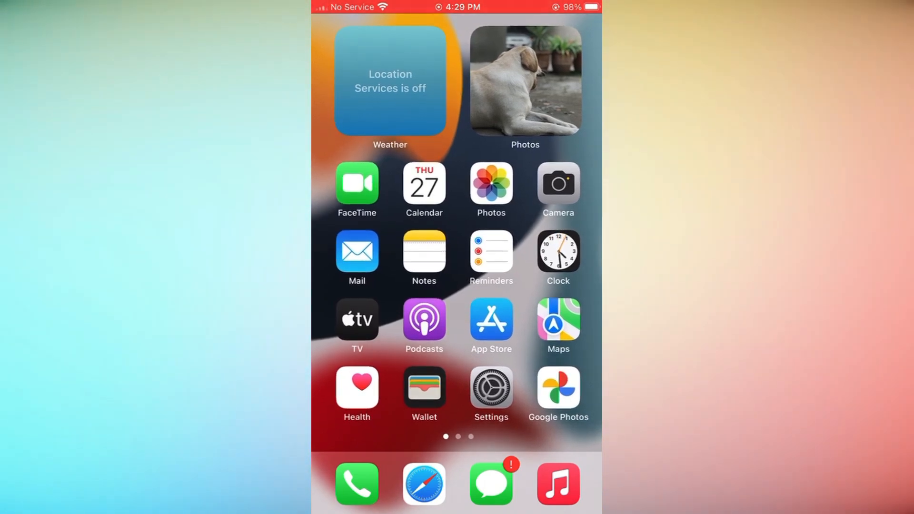
- Launch WhatsApp from the home screen and switch to its Settings page
{"action": "scroll", "scroll_direction": "left", "scroll_amount": 3}
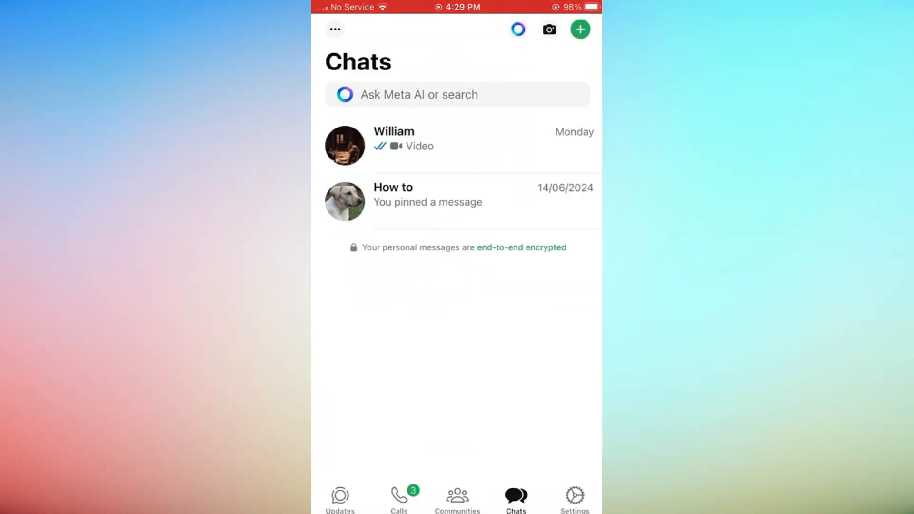
{"action": "left_click", "coordinate": [575, 495]}
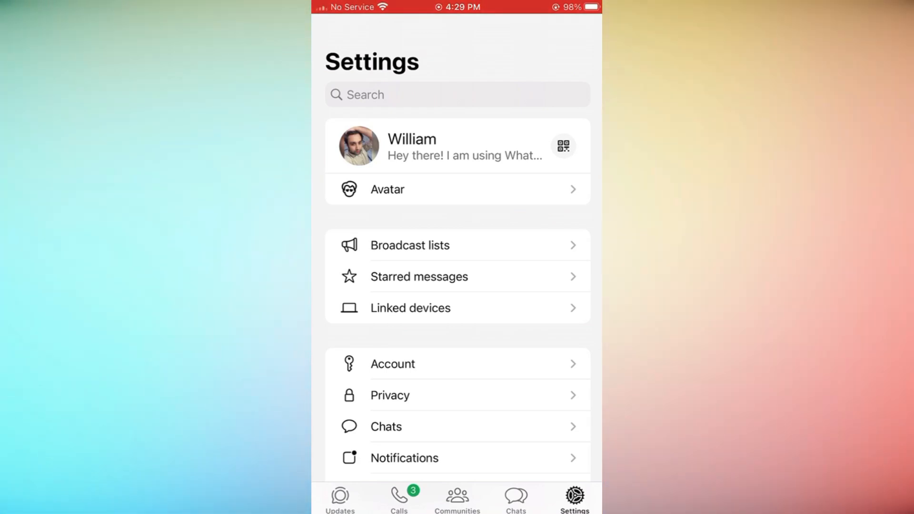
{"action": "left_click", "coordinate": [392, 363]}
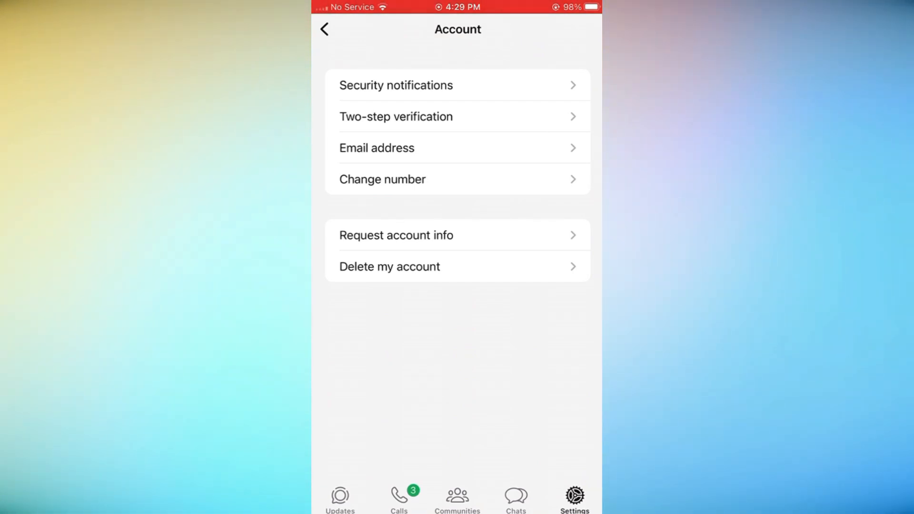
{"action": "left_click", "coordinate": [458, 85]}
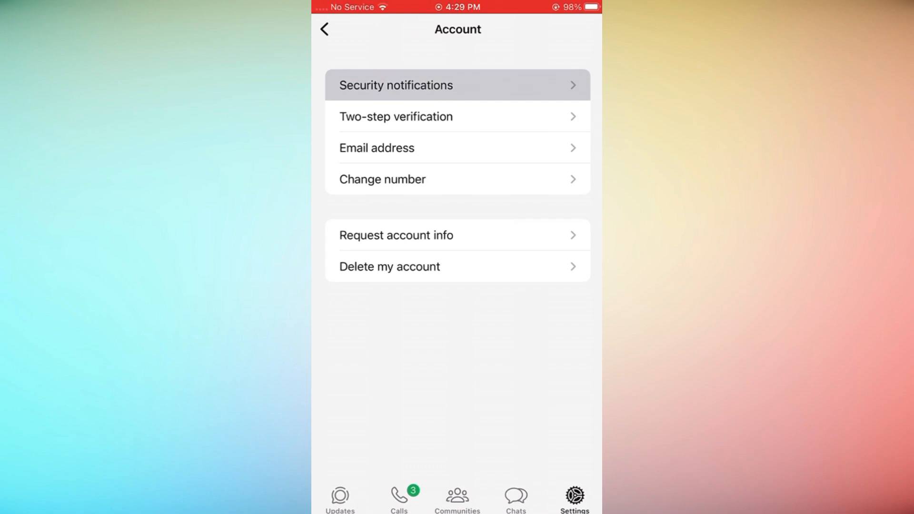
{"action": "left_click", "coordinate": [458, 84]}
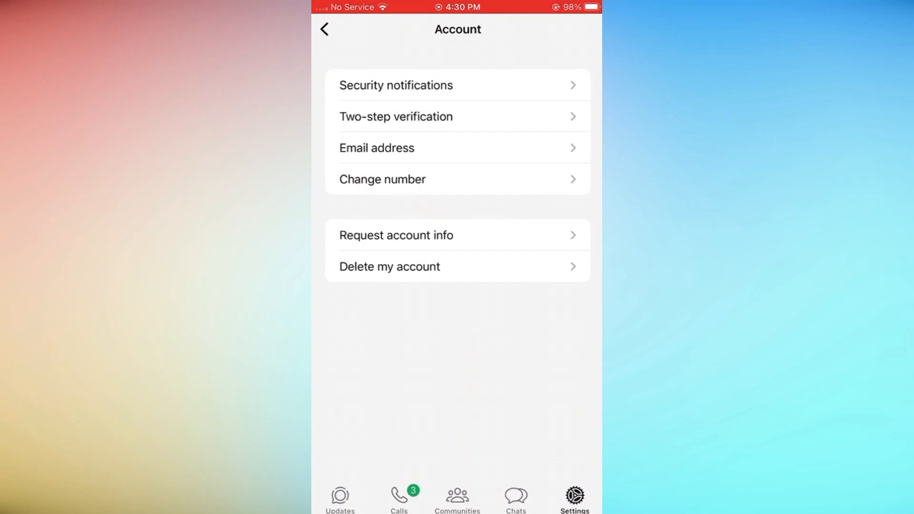
{"action": "left_click", "coordinate": [324, 28]}
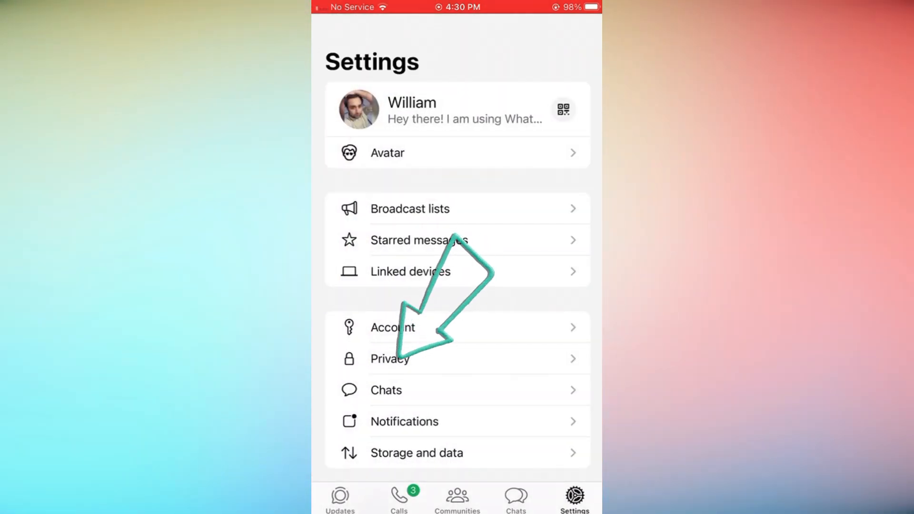
- In Privacy, set Last seen & online to Nobody and return to the privacy list
{"action": "left_click", "coordinate": [390, 359]}
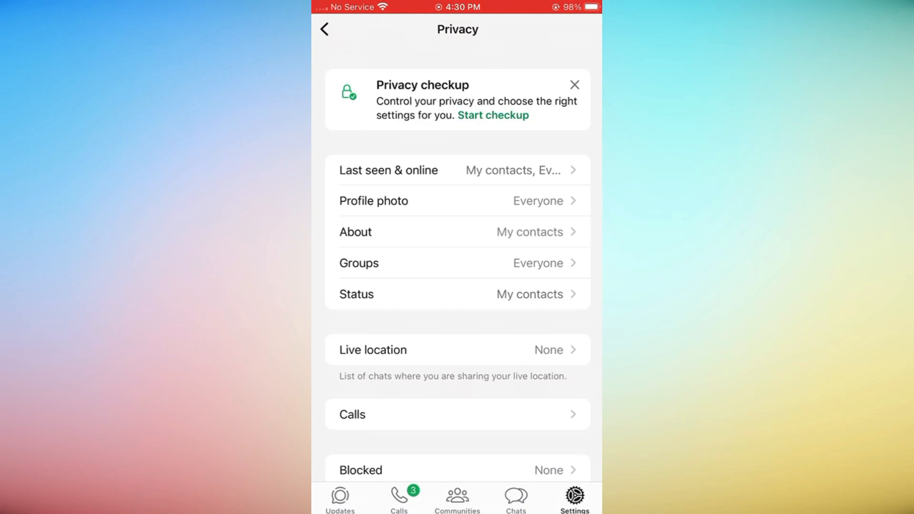
{"action": "left_click", "coordinate": [388, 169]}
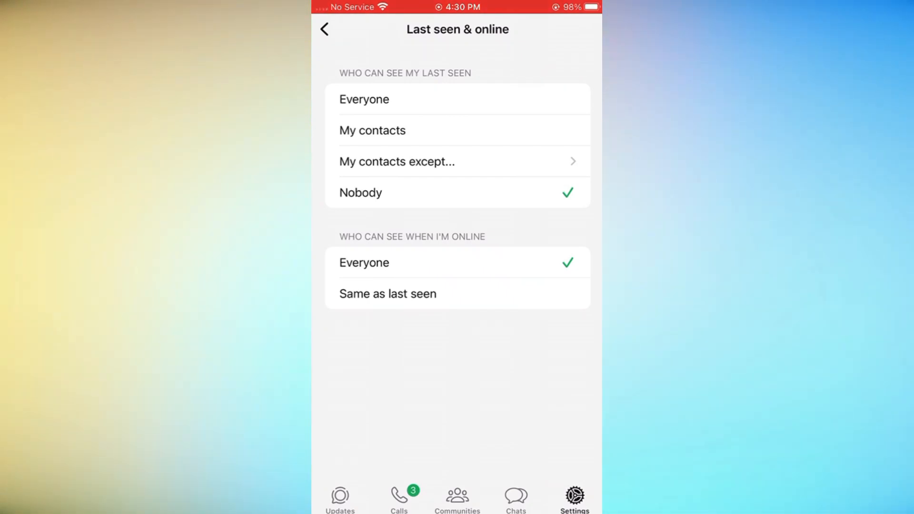
{"action": "left_click", "coordinate": [325, 29]}
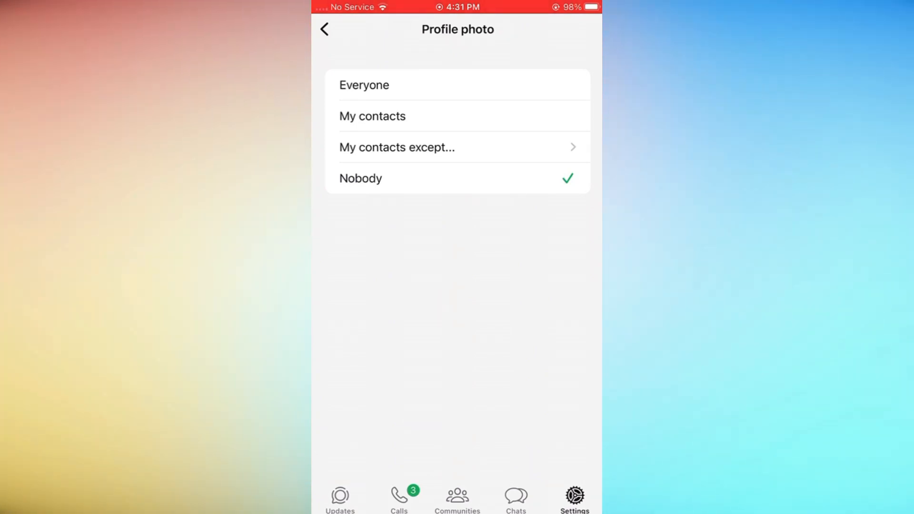
- Bring up the Status privacy options, currently set to My contacts
{"action": "left_click", "coordinate": [325, 30]}
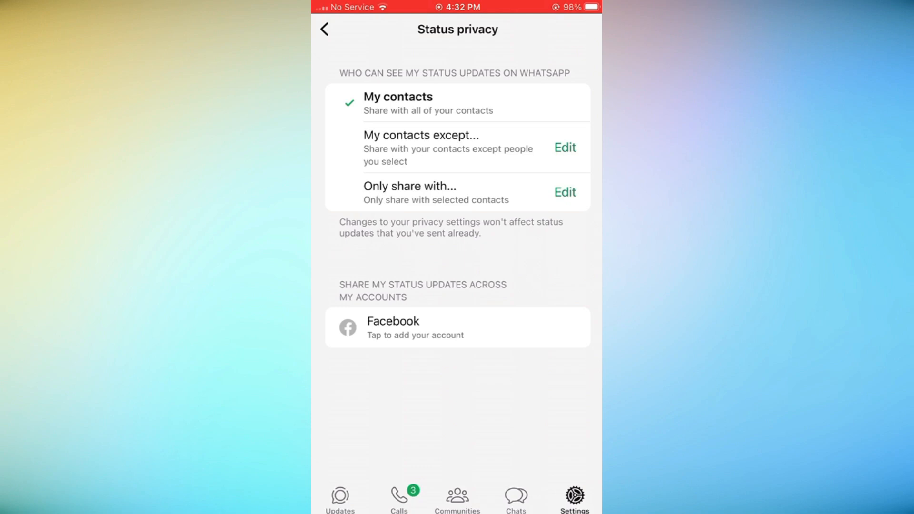
- Set status to Only share with one selected contact, showing Status as 1 Selected
{"action": "left_click", "coordinate": [564, 192]}
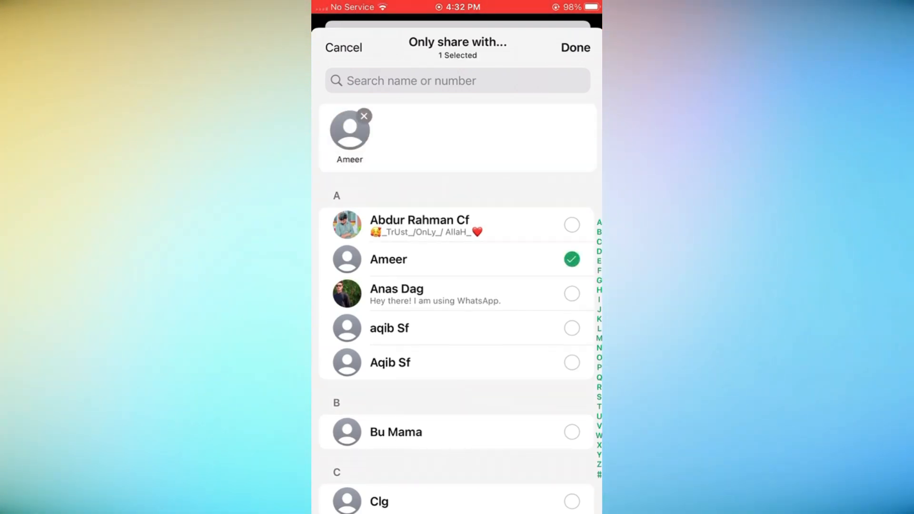
{"action": "left_click", "coordinate": [574, 48]}
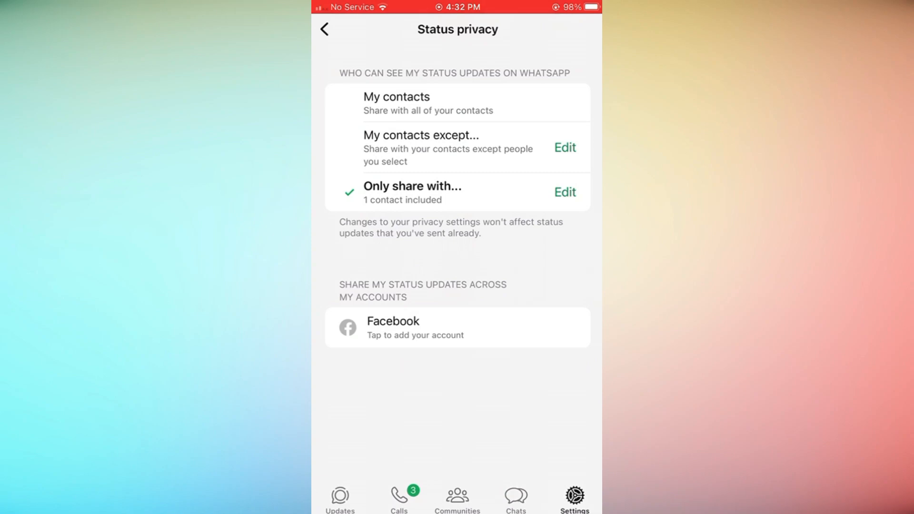
{"action": "left_click", "coordinate": [324, 29]}
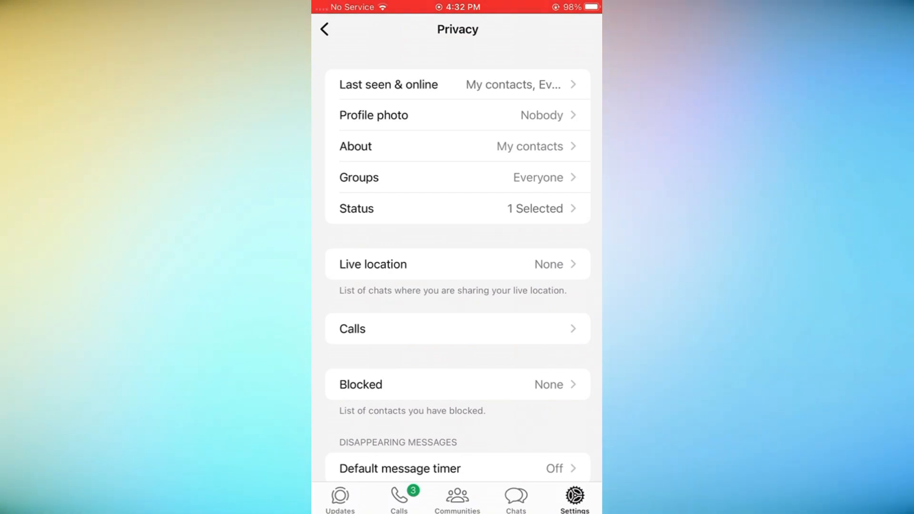
- Scroll the Privacy screen before heading to the Account options
{"action": "scroll", "scroll_direction": "down", "scroll_amount": 3}
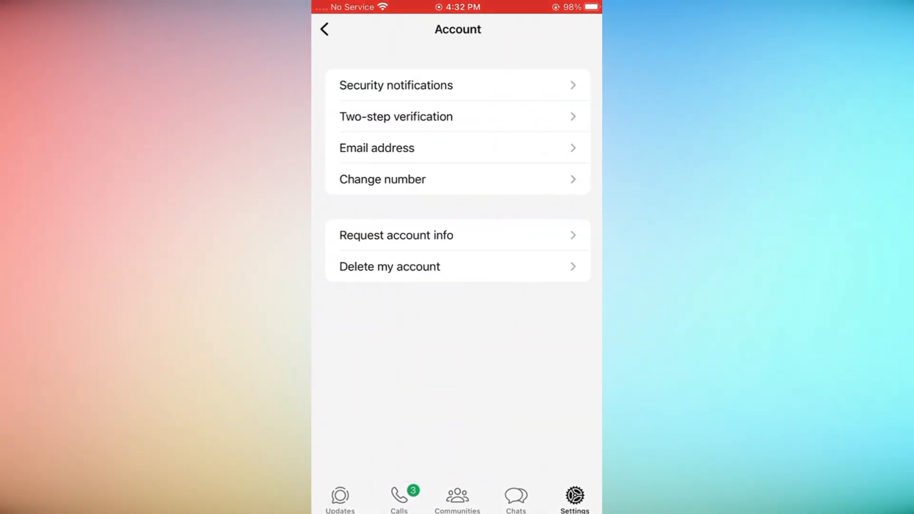
- View the Two-step verification page without enabling it and back out to Settings
{"action": "left_click", "coordinate": [457, 117]}
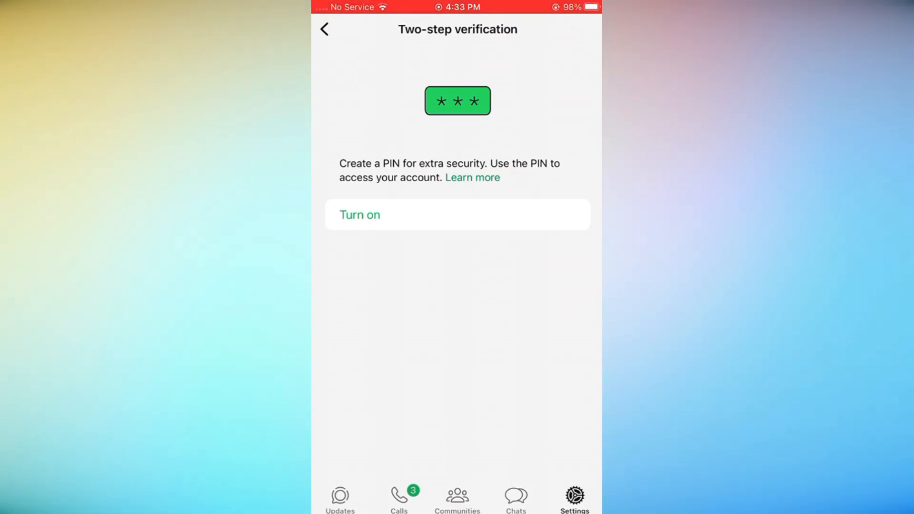
{"action": "left_click", "coordinate": [324, 29]}
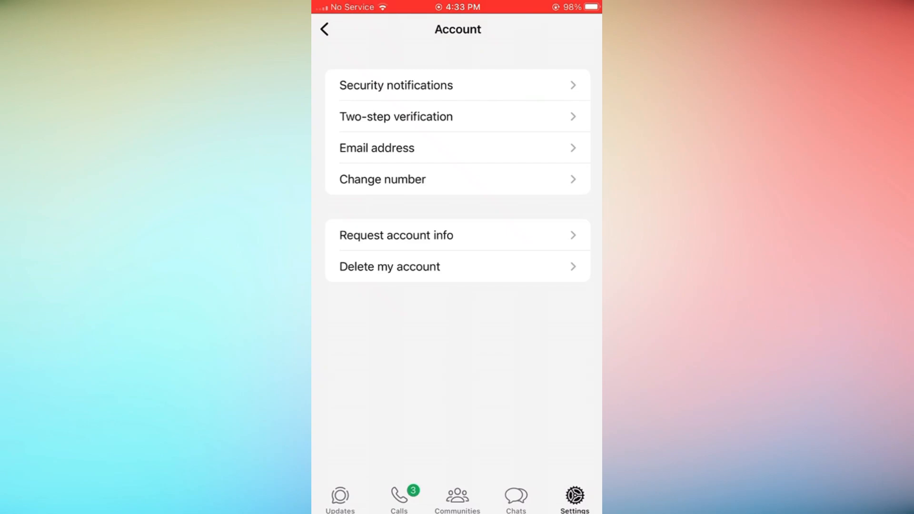
{"action": "left_click", "coordinate": [325, 30]}
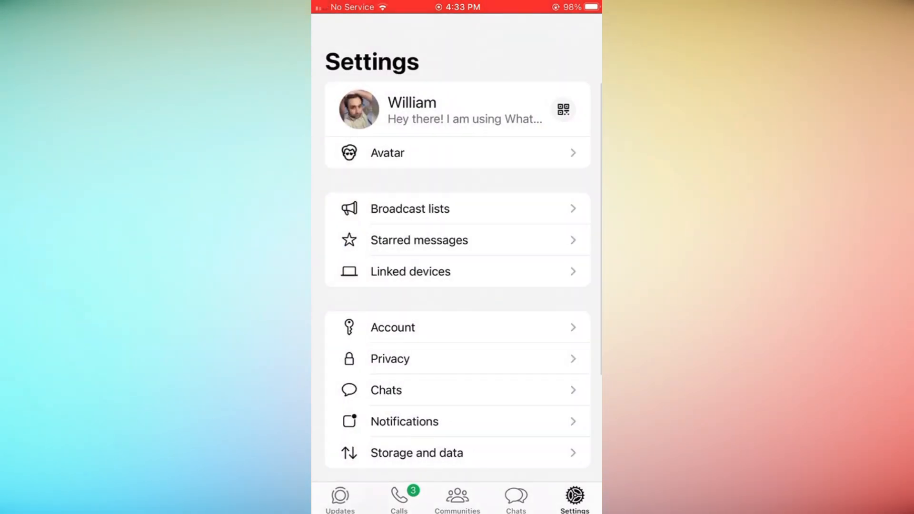